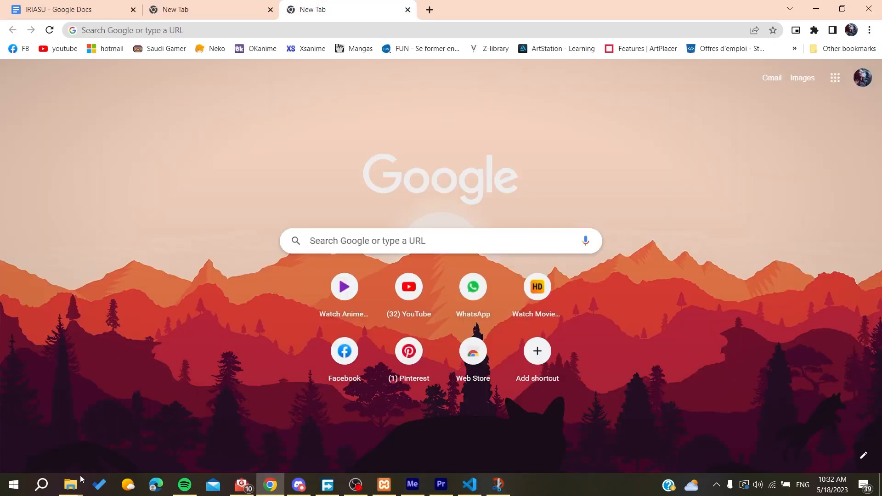
# Step: Browse File Explorer to the Adobe folder under C:\Program Files
pyautogui.rightClick(70, 485)
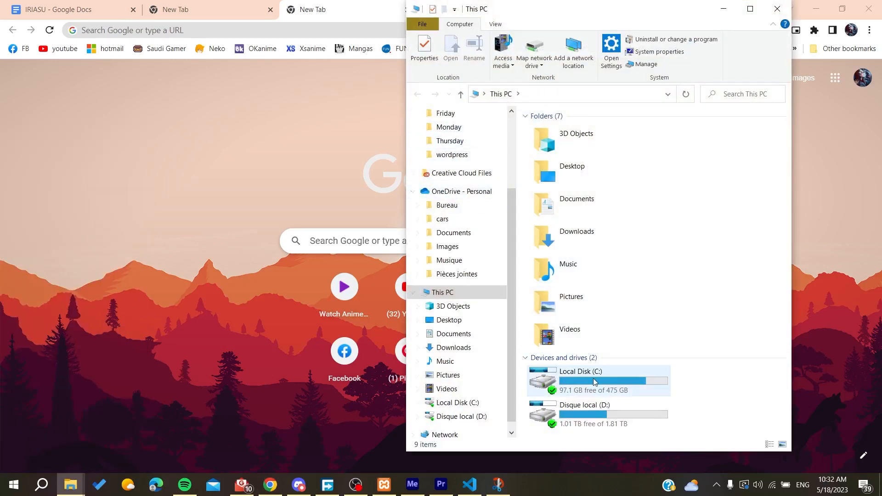
pyautogui.click(594, 381)
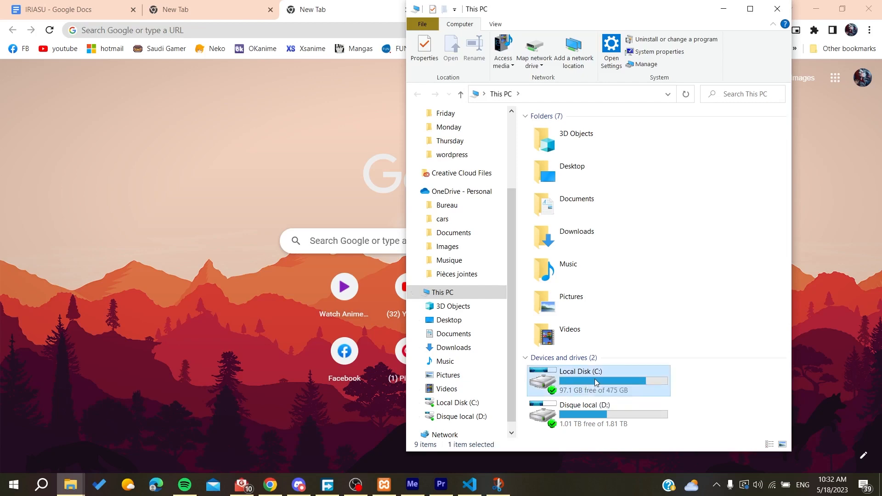
pyautogui.doubleClick(581, 372)
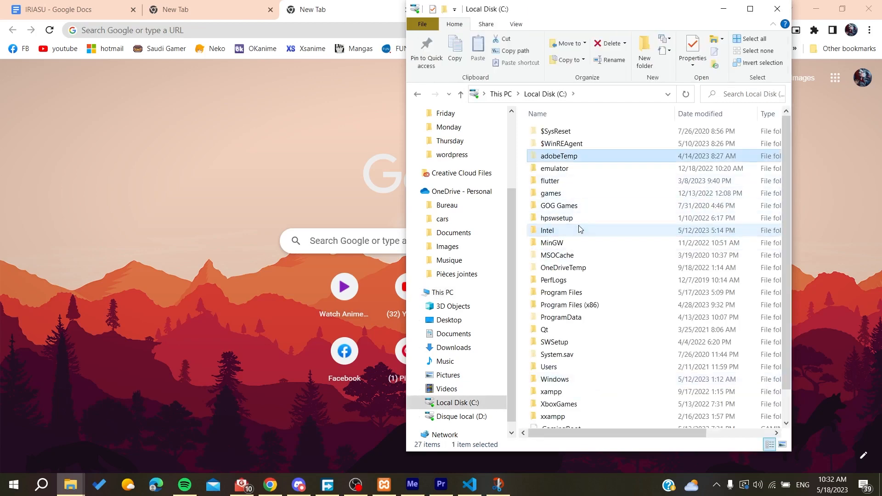
pyautogui.scroll(-3)
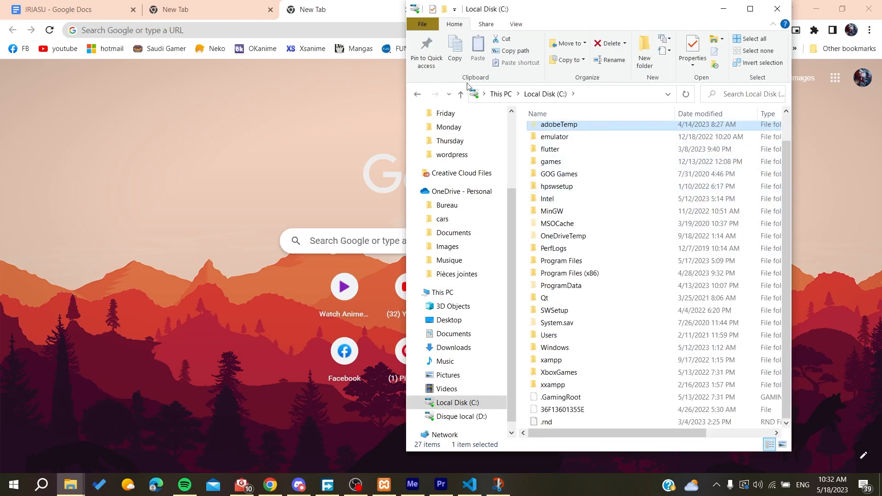
pyautogui.moveTo(572, 246)
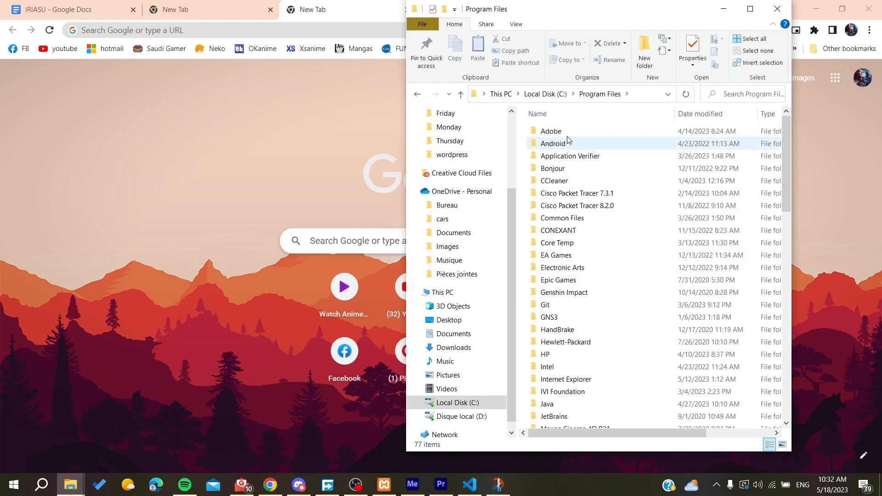
pyautogui.doubleClick(550, 131)
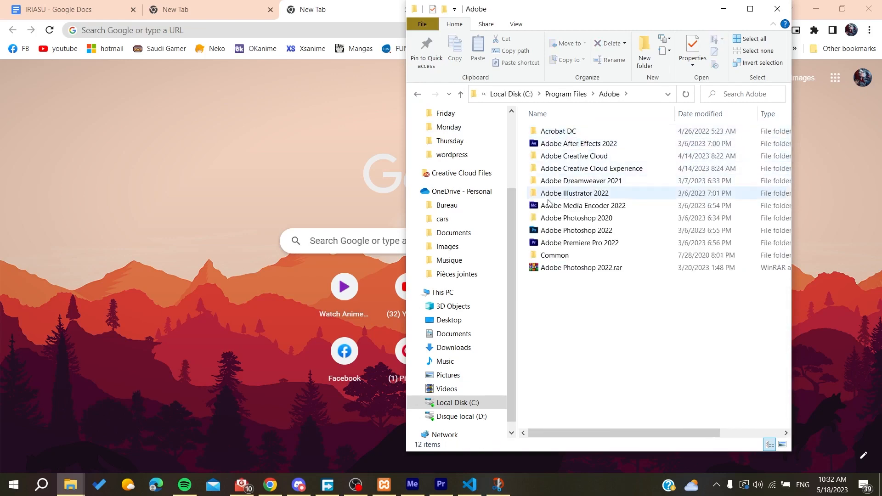
# Step: Open the Adobe Photoshop 2022 folder and select Photoshop.exe in its file list
pyautogui.click(576, 231)
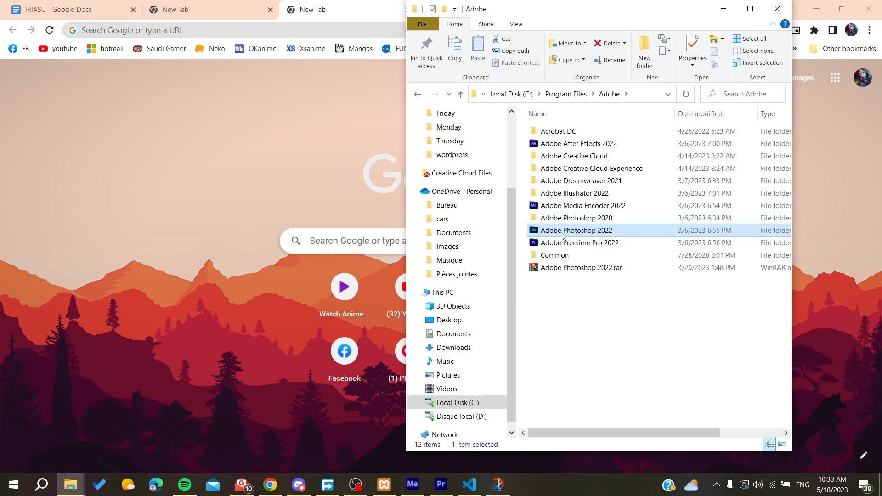
pyautogui.doubleClick(577, 230)
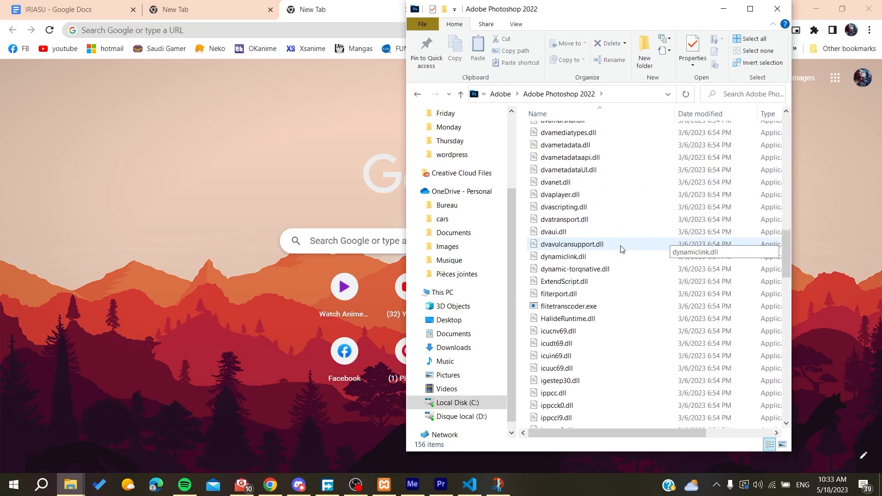
pyautogui.scroll(-3)
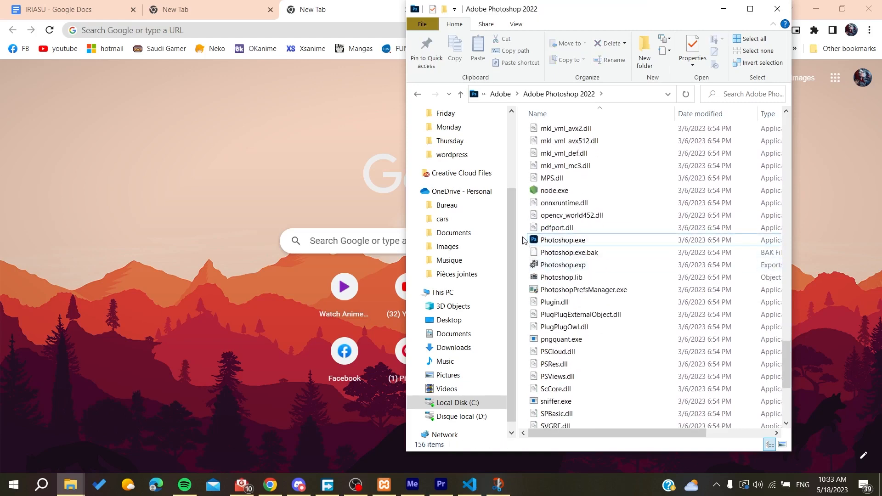
pyautogui.click(563, 240)
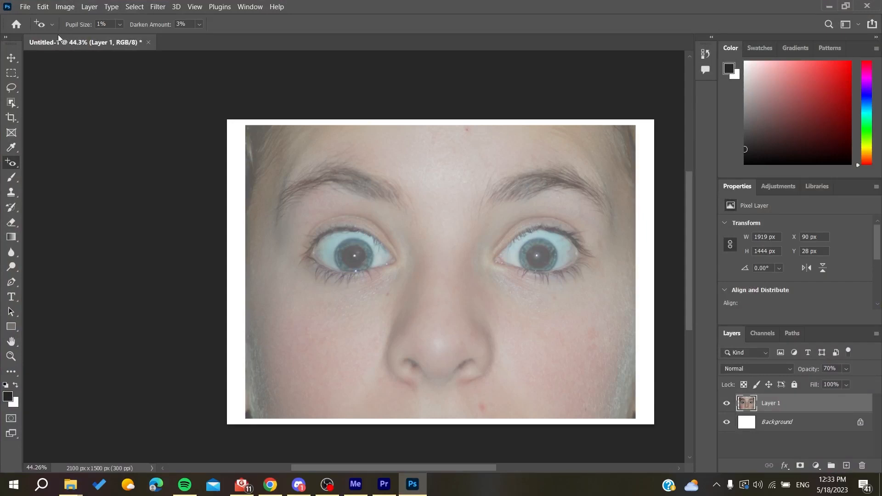
pyautogui.moveTo(286, 5)
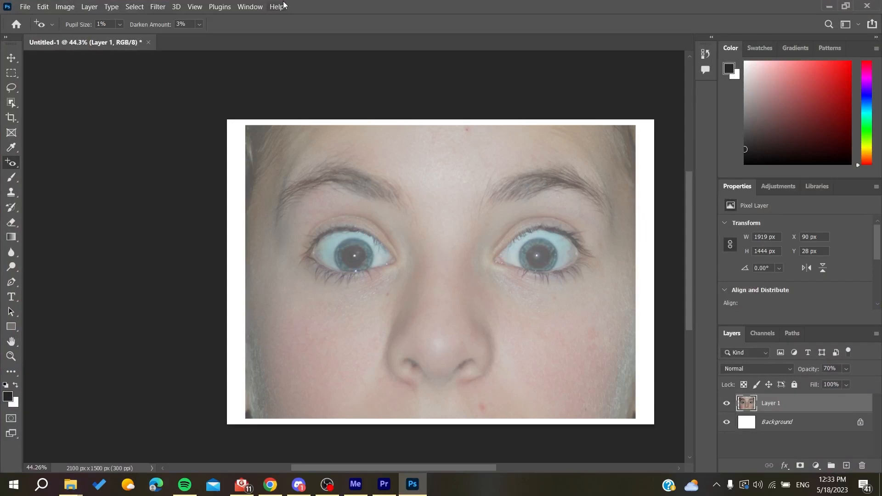
pyautogui.click(277, 7)
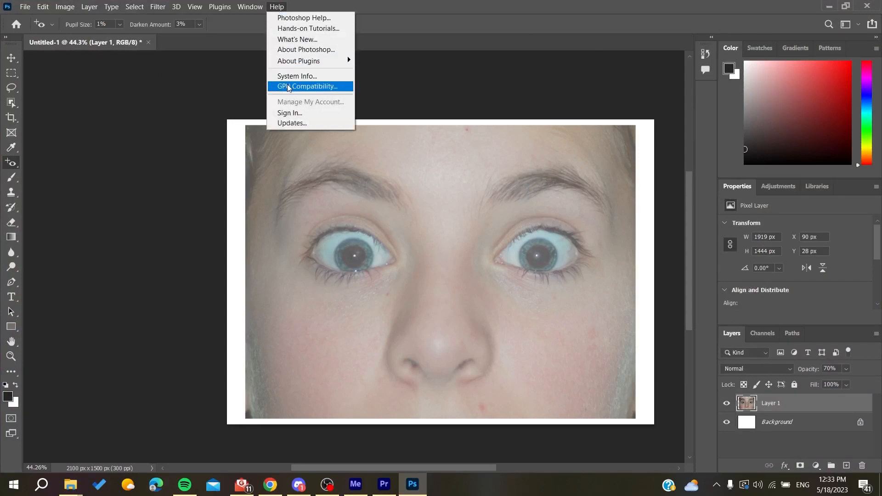
pyautogui.click(309, 87)
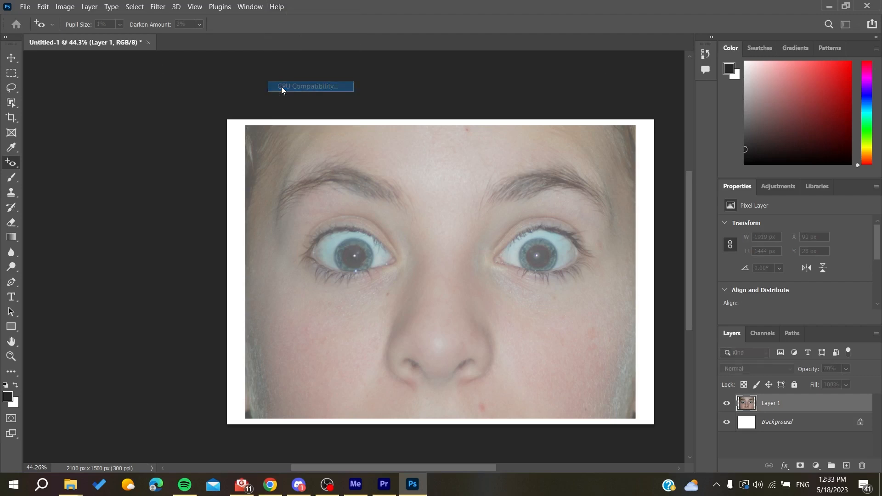
pyautogui.click(310, 86)
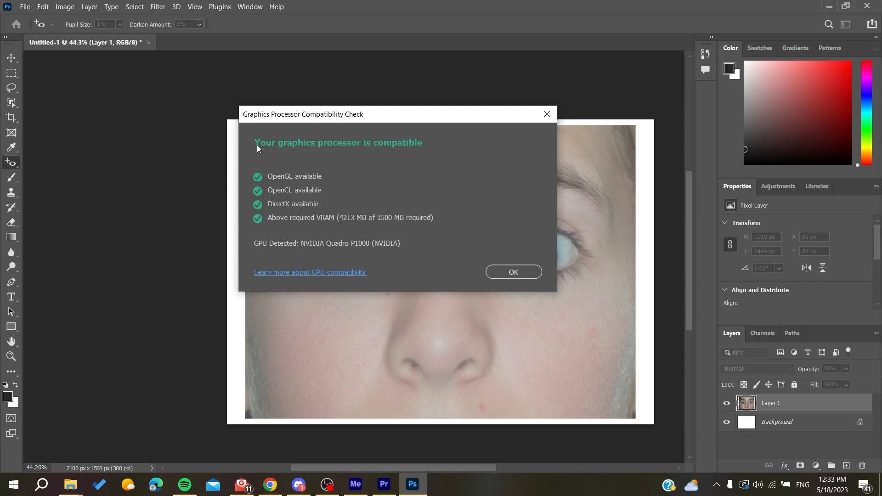
pyautogui.moveTo(275, 164)
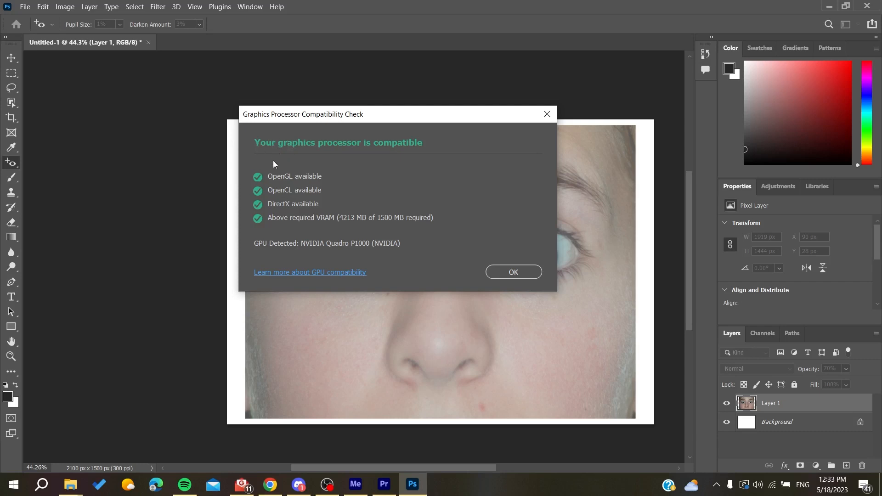
pyautogui.moveTo(272, 161)
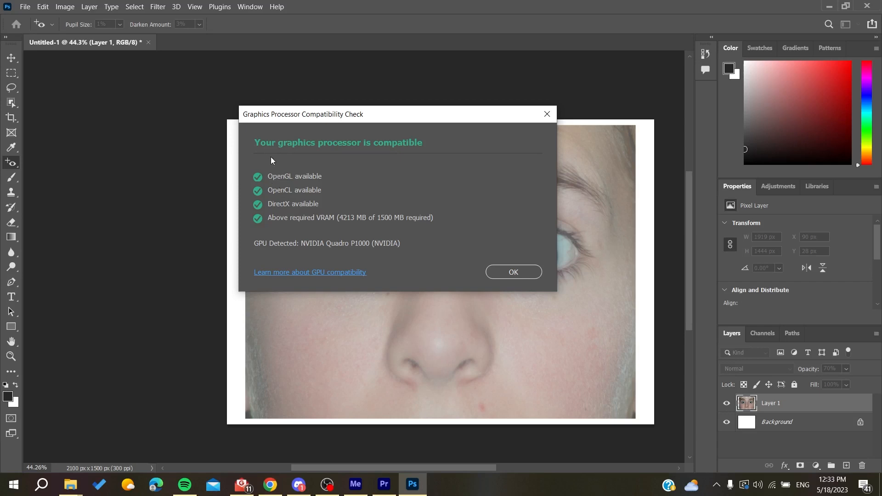
pyautogui.click(513, 272)
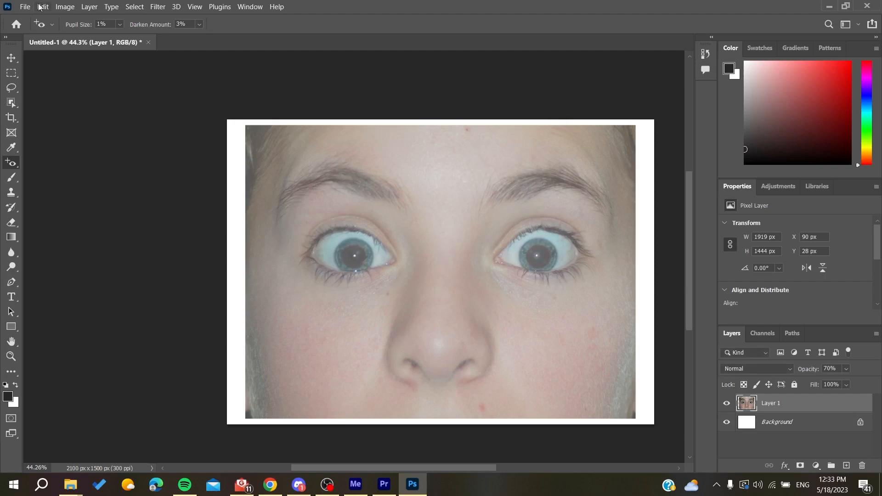
# Step: Show Edit > Preferences > Performance with the NVIDIA Quadro P1000, then search Windows for 'devi'
pyautogui.click(44, 6)
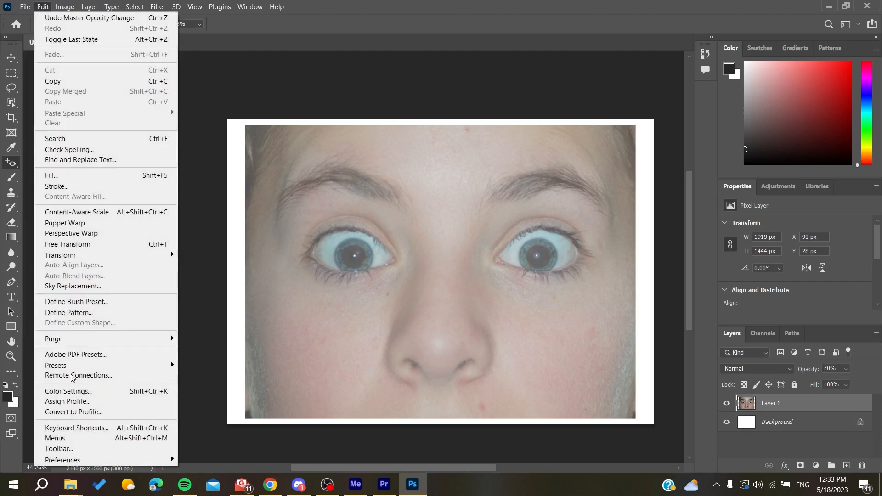
pyautogui.moveTo(62, 460)
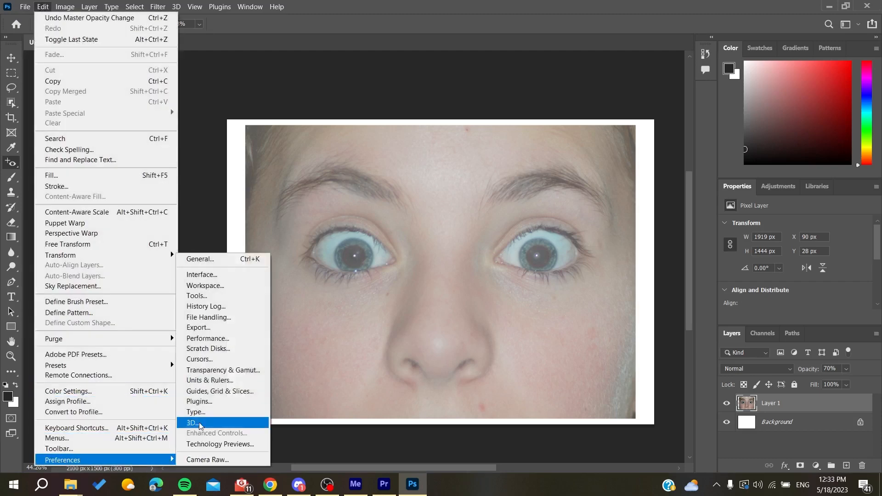
pyautogui.moveTo(203, 343)
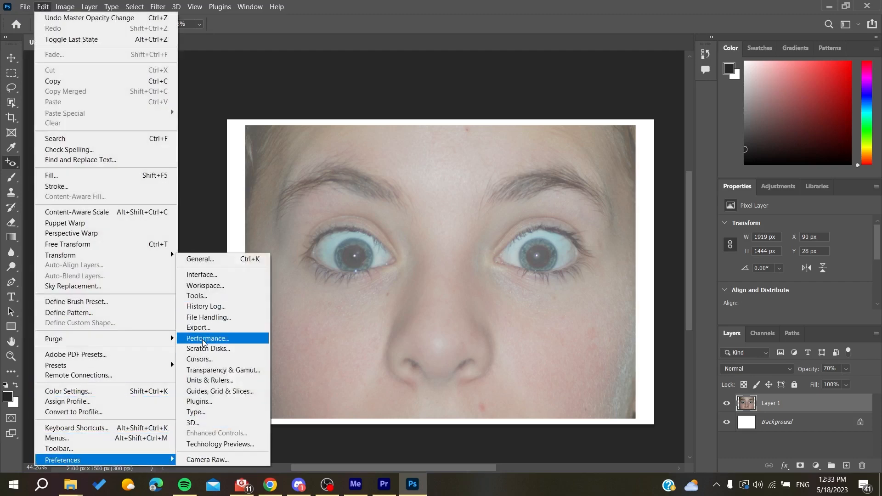
pyautogui.click(207, 338)
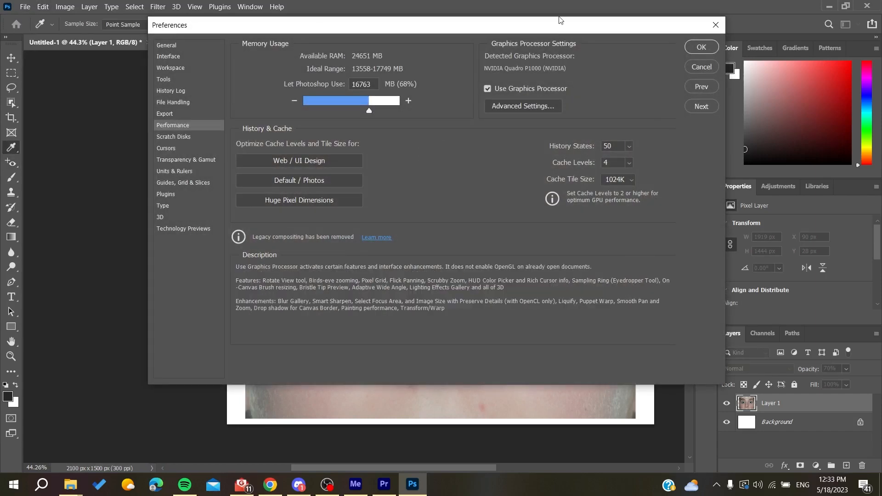
pyautogui.moveTo(525, 63)
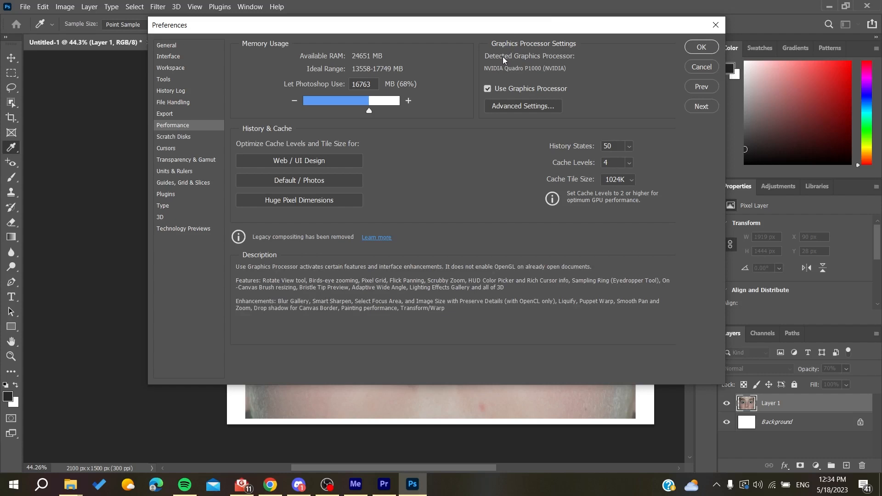
pyautogui.moveTo(567, 62)
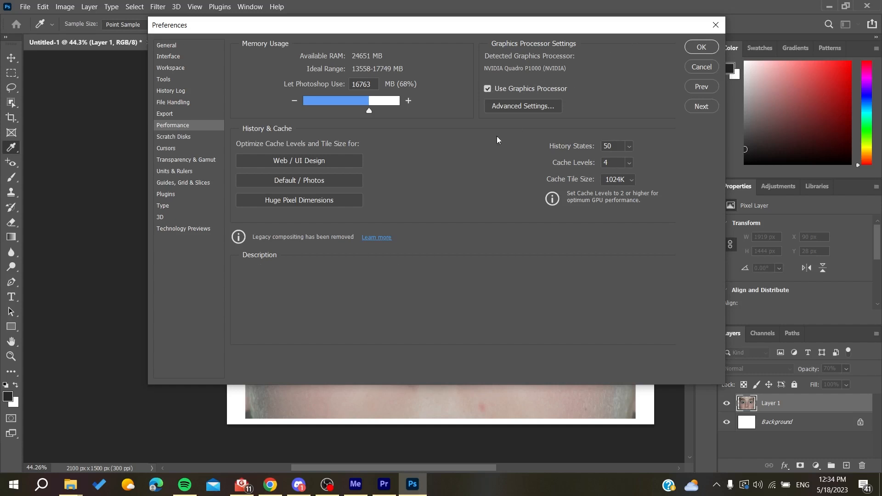
pyautogui.moveTo(257, 406)
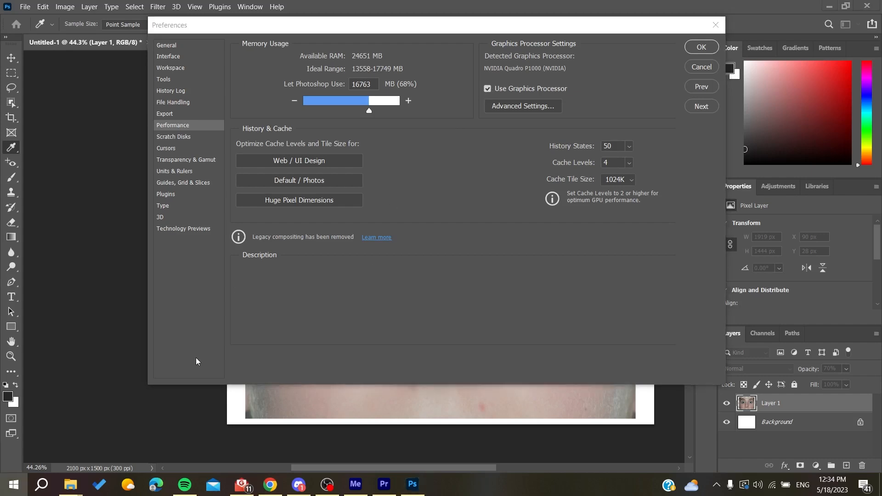
pyautogui.write('devi')
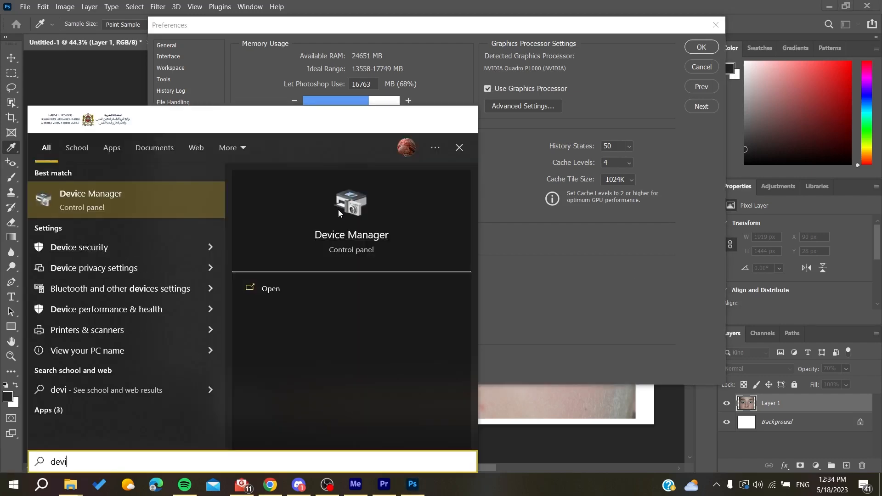
# Step: Launch Device Manager, scroll its device list, then dismiss Photoshop's Preferences
pyautogui.click(351, 235)
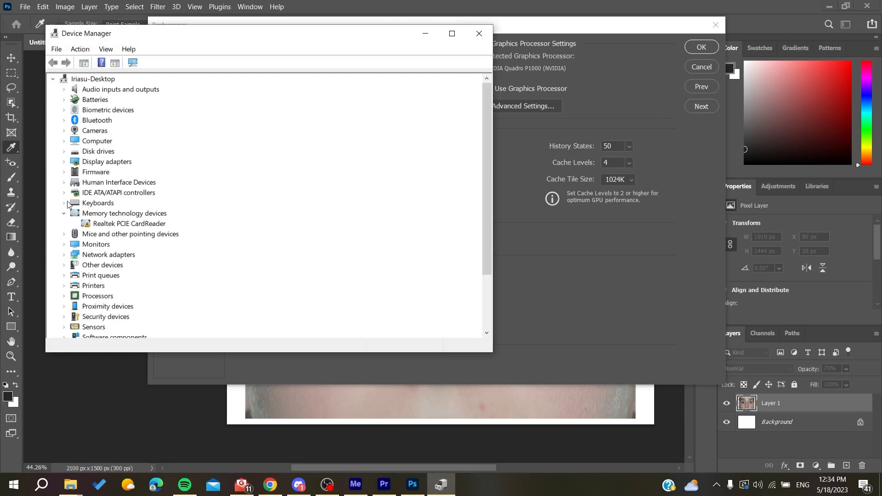
pyautogui.scroll(-3)
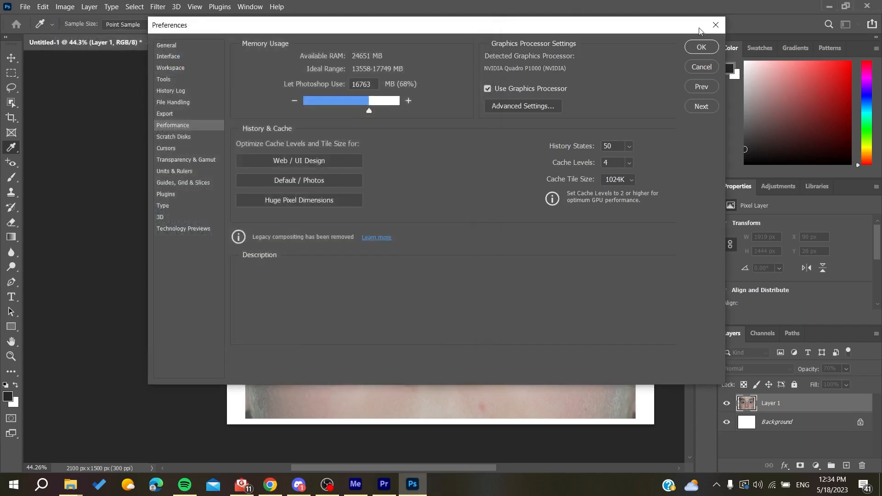
pyautogui.click(702, 47)
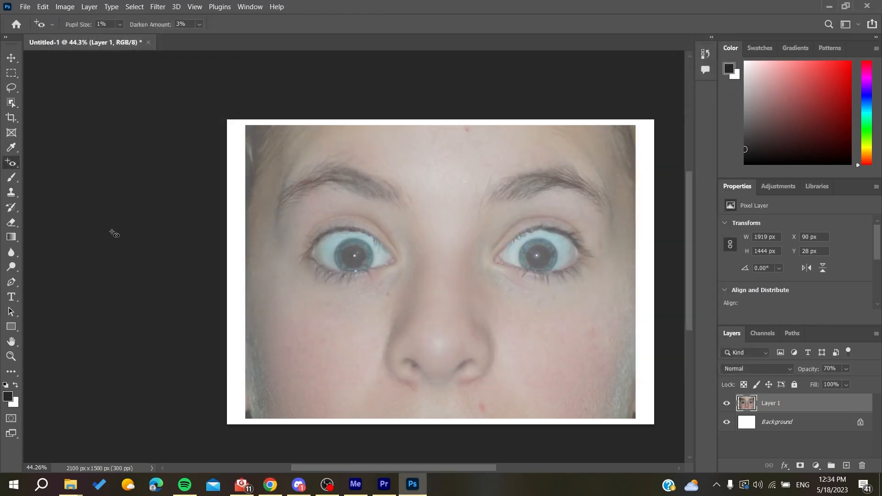